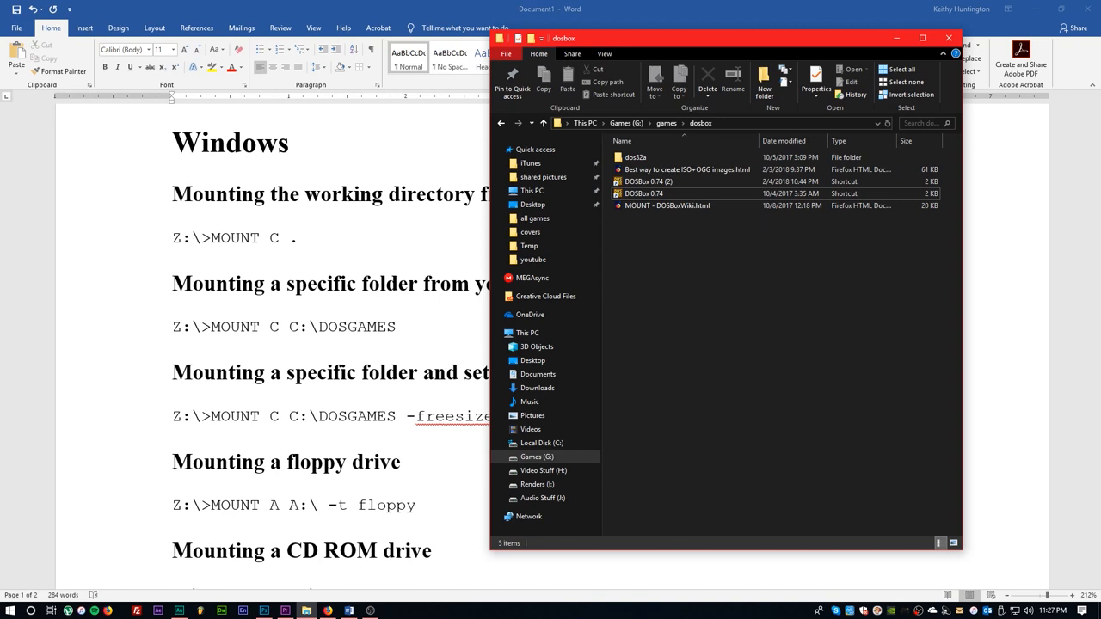
mouse_move(643, 193)
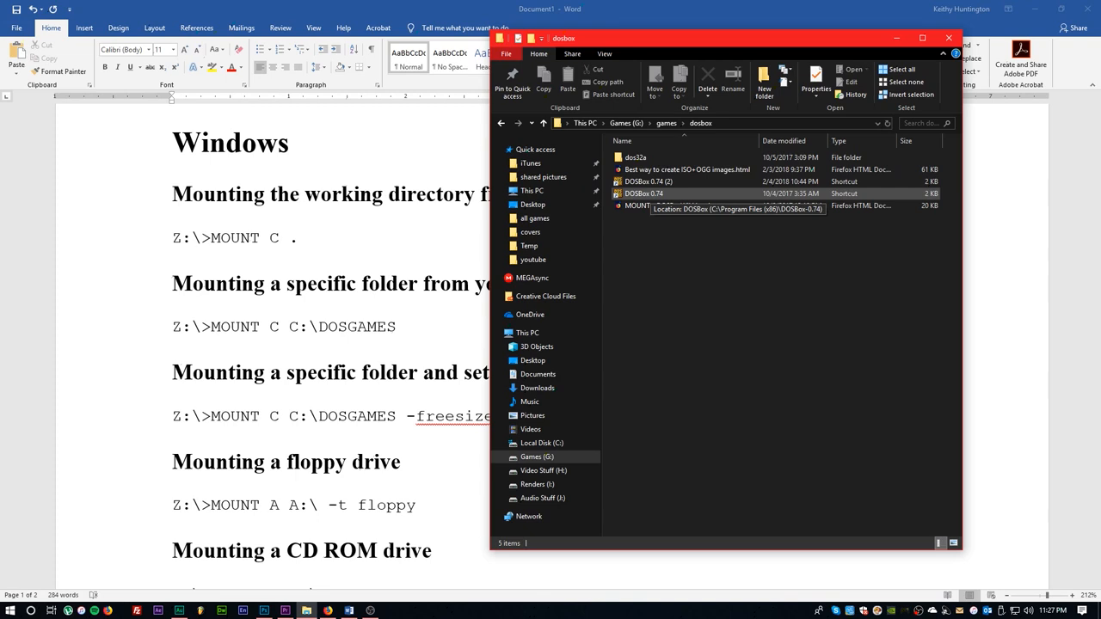
Launch DOSBox 0.74 from its shortcut in G:\games\dosbox
left_click(643, 193)
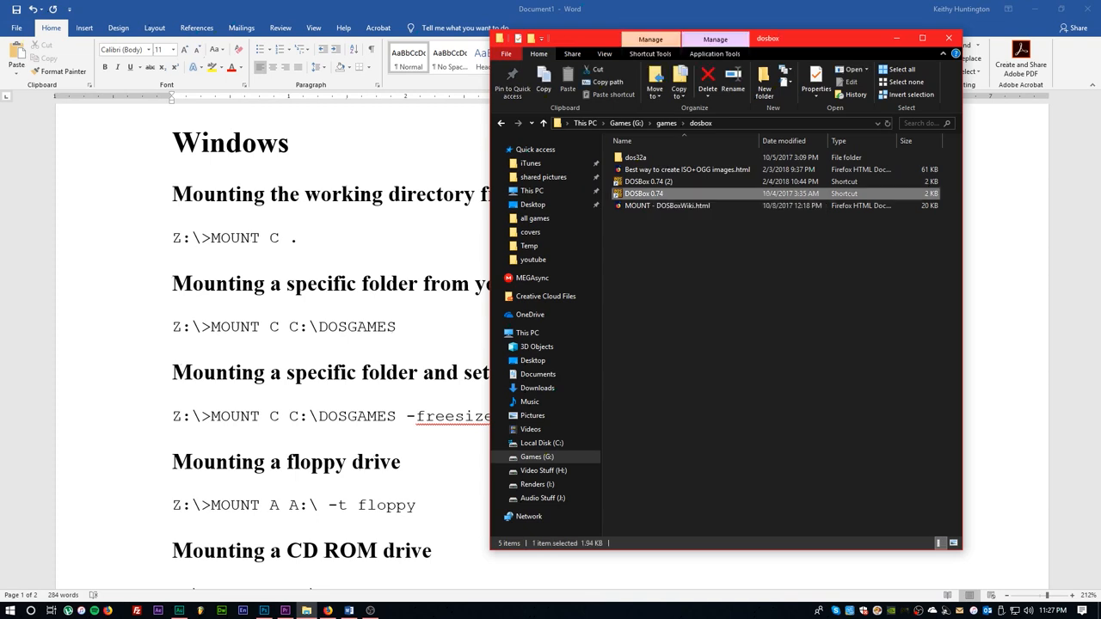
double_click(644, 193)
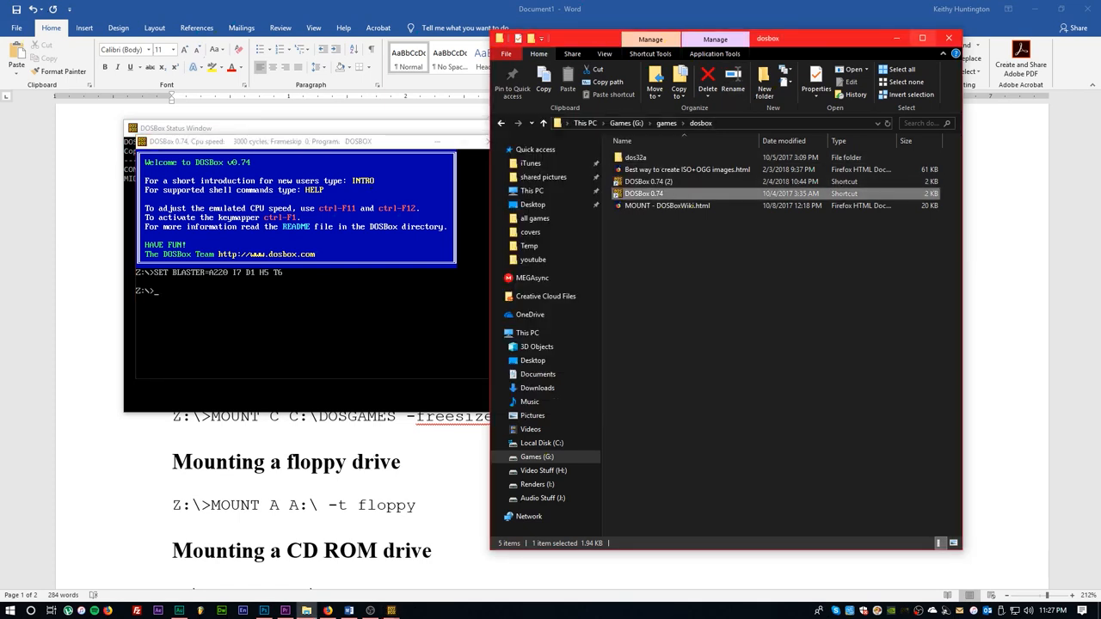
Bring the DOSBox window forward and drag it over the document
left_click(950, 38)
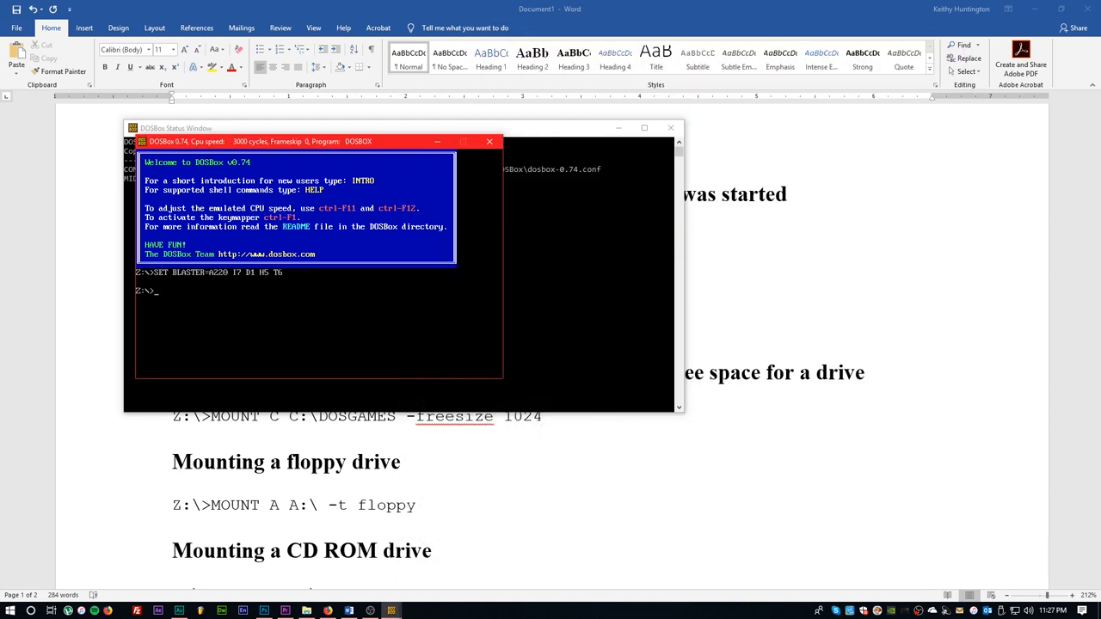
left_click_drag(318, 141, 633, 134)
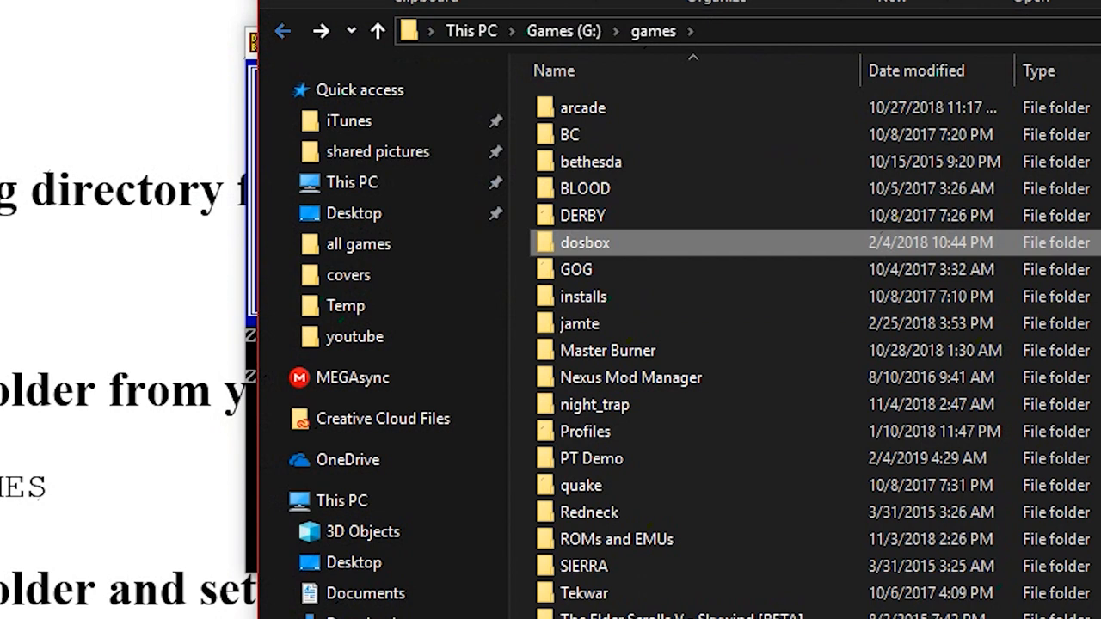
Create a new folder named dosbox at the root of Games (G:)
left_click(375, 31)
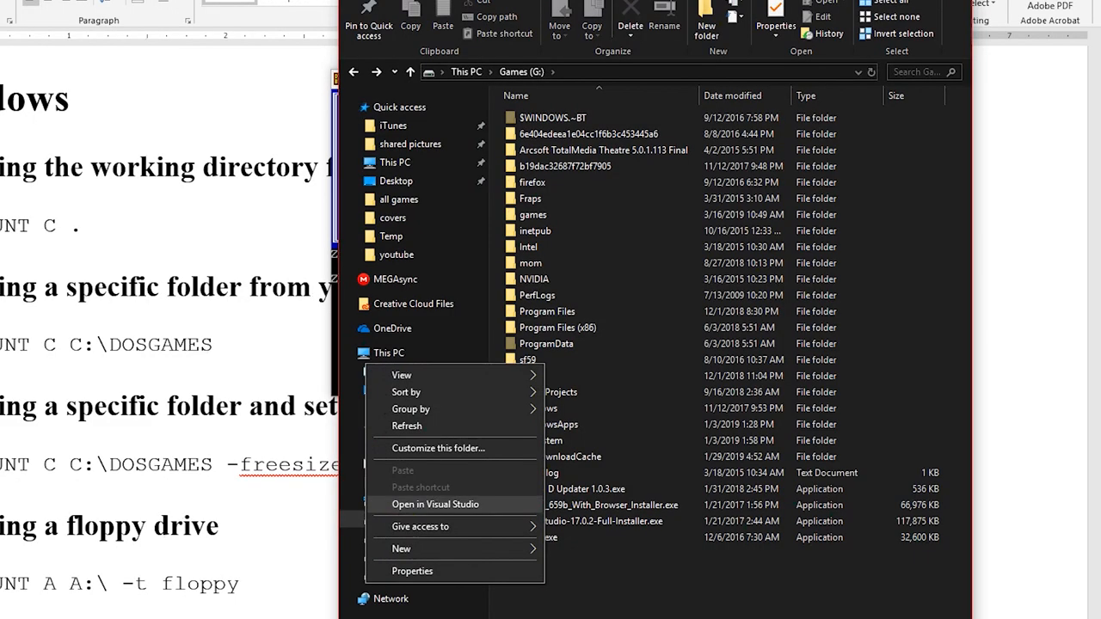
left_click(401, 549)
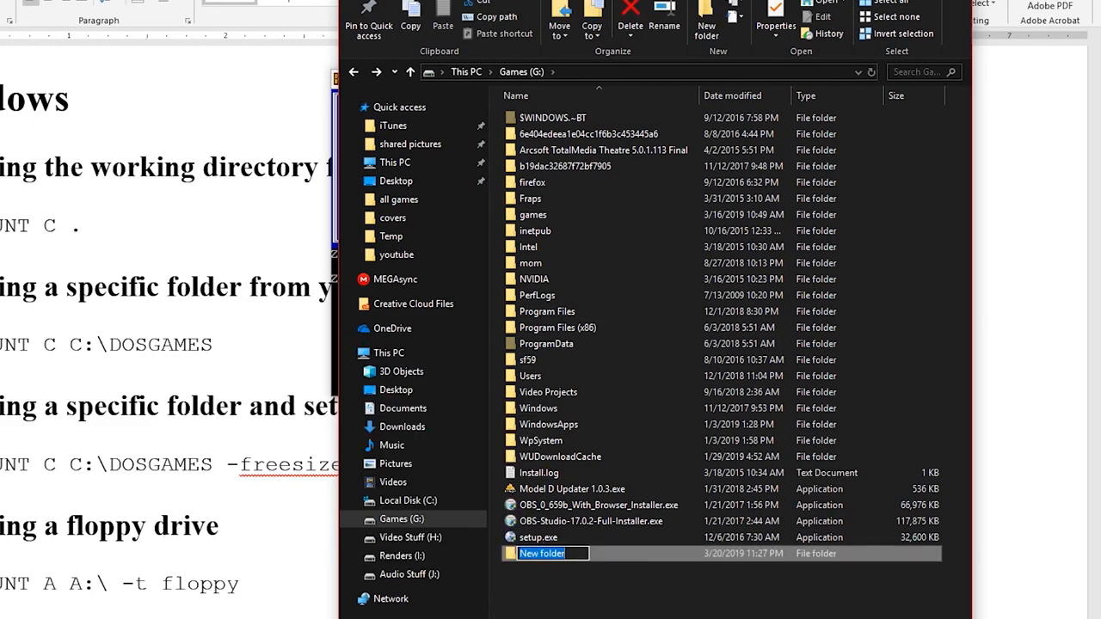
type("games")
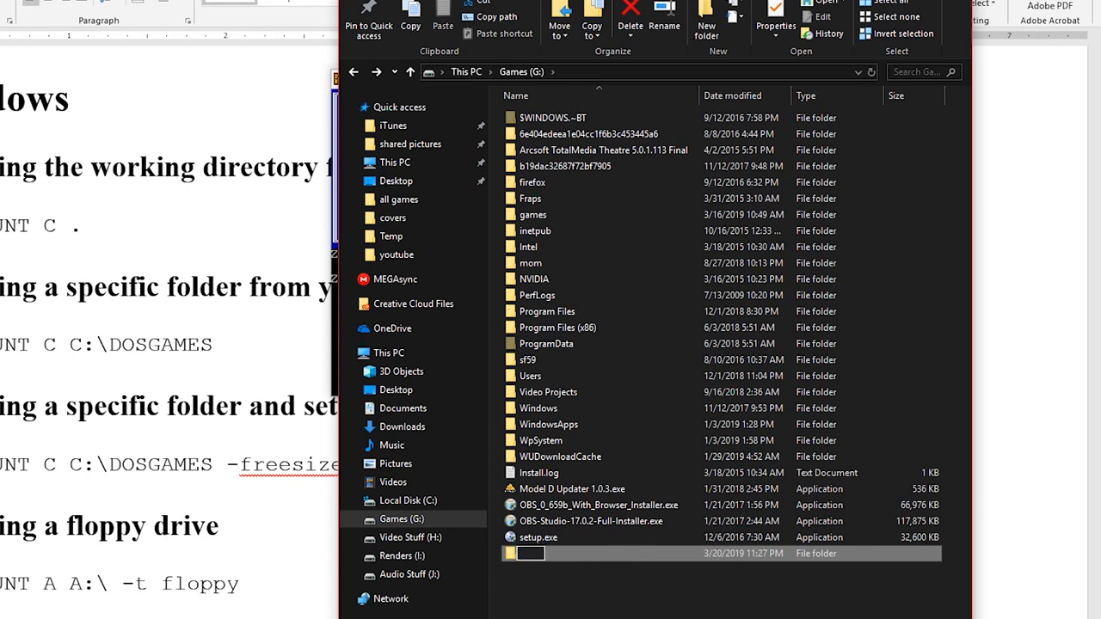
type("dosbox")
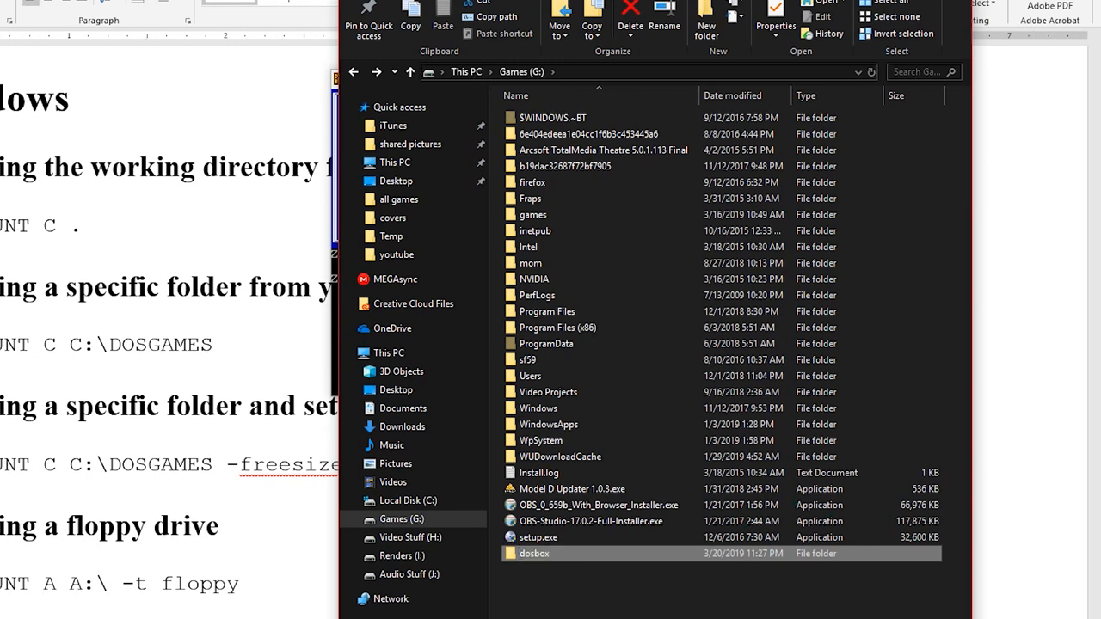
double_click(533, 554)
type("mount")
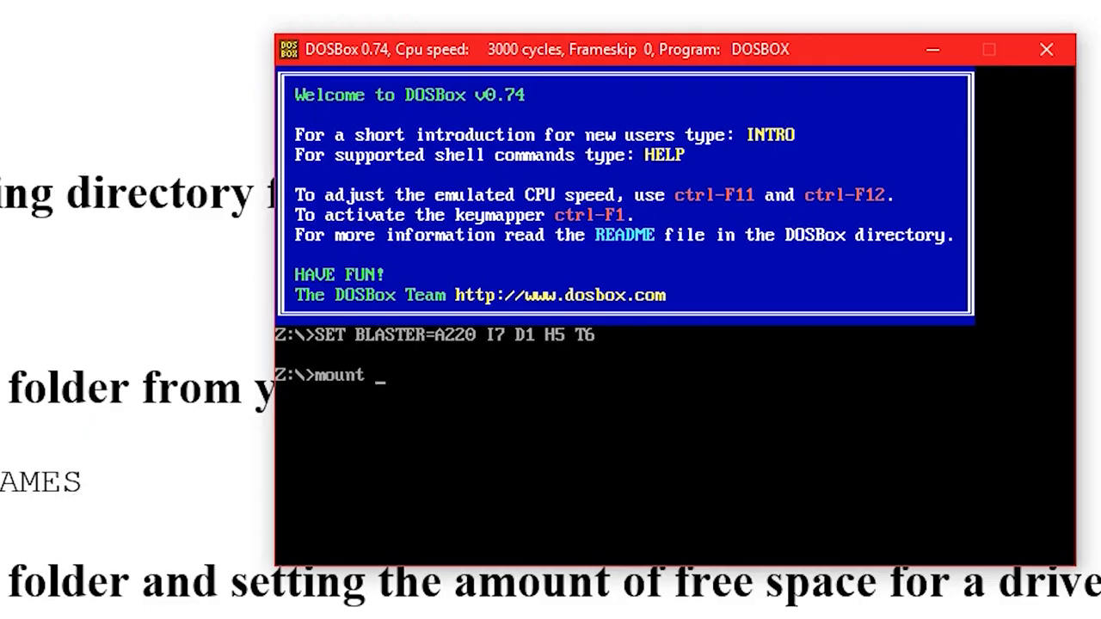
Mount g:\dosbox as drive C and switch to the C:\> prompt
type("c:")
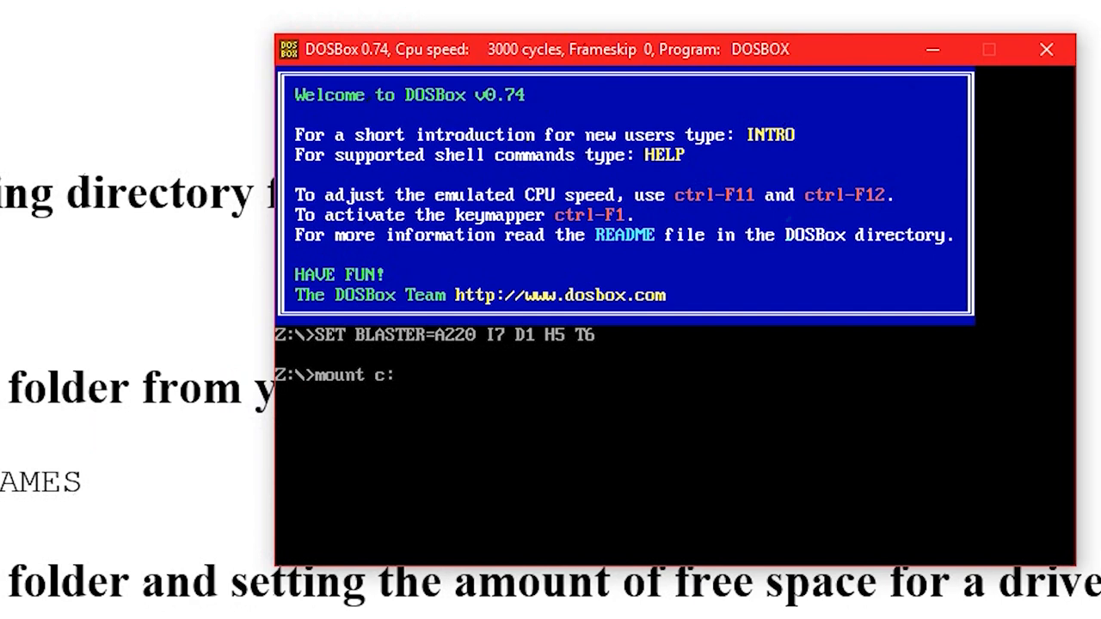
type("g:\\")
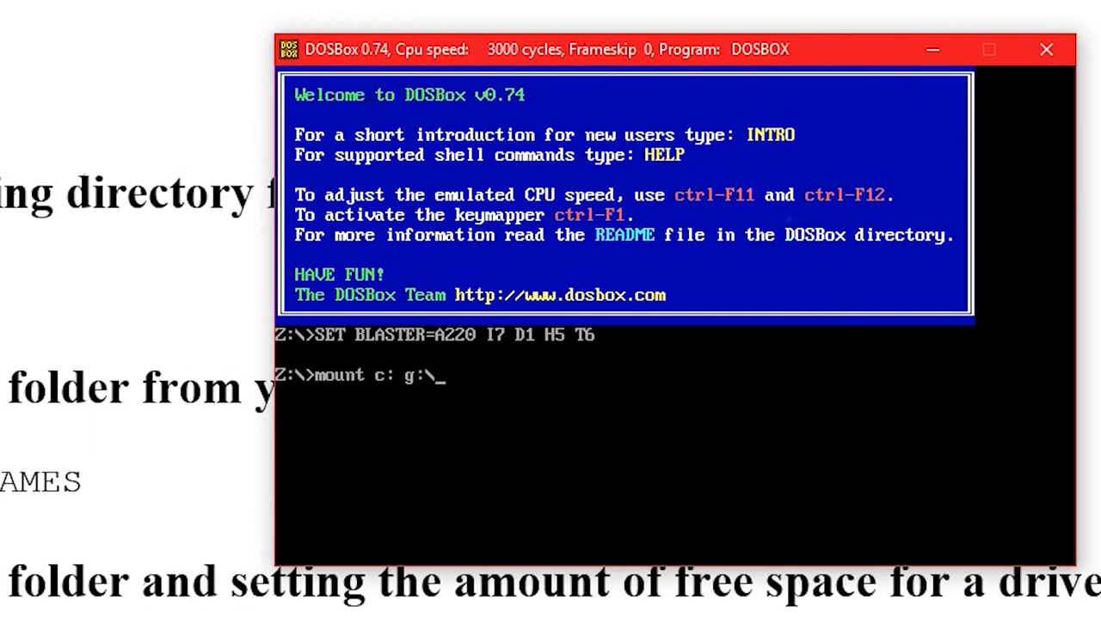
type("dosbox")
type("c:")
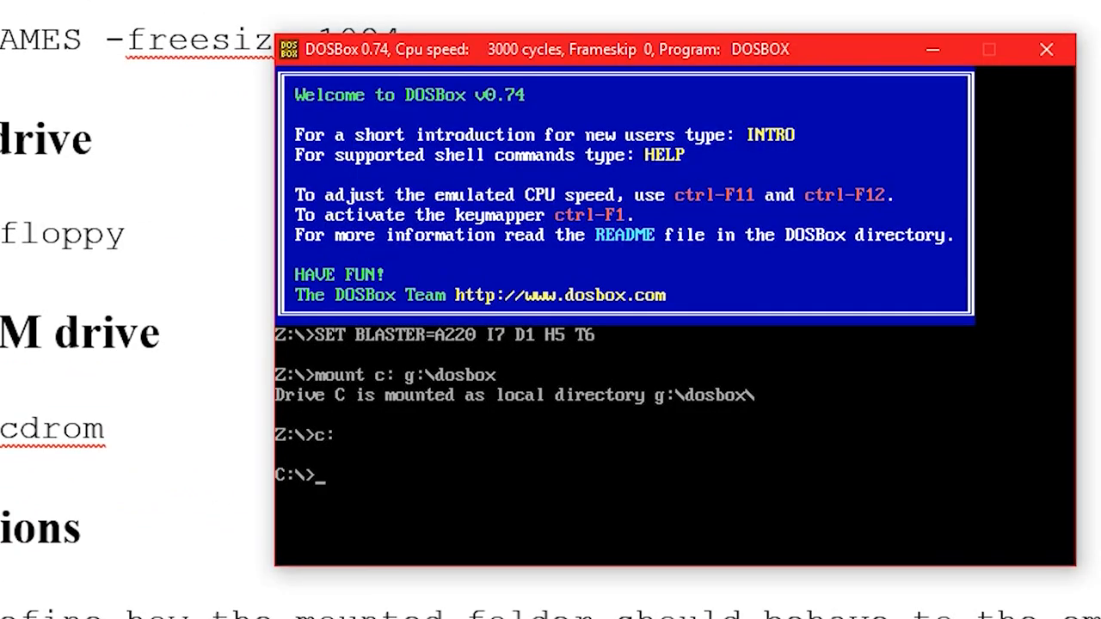
Mount e:\ as CD-ROM drive D with mount d e:\ -t cdrom
type("mount d")
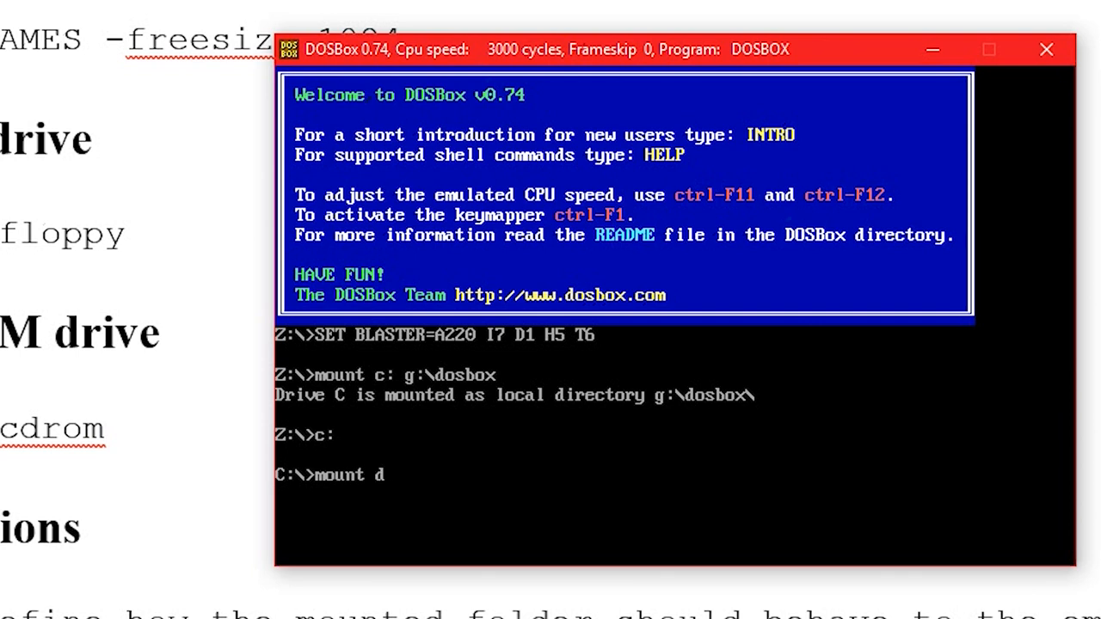
type("e:\\ -t cdrom")
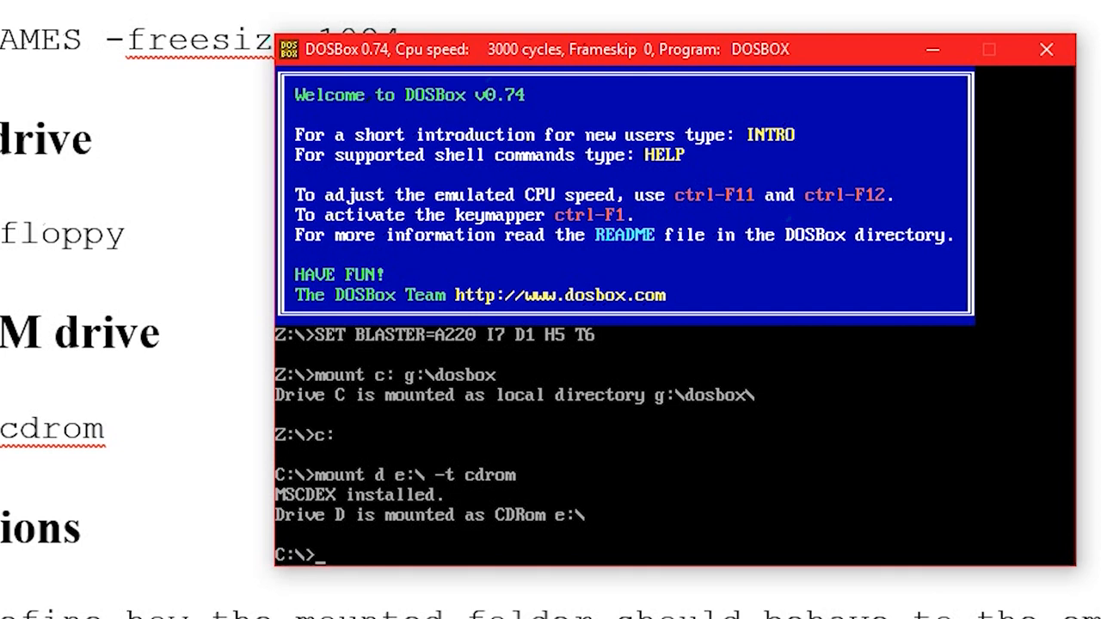
List drives D and C with dir, ending on D showing the CD's SETUP and install files
type("d:\\")
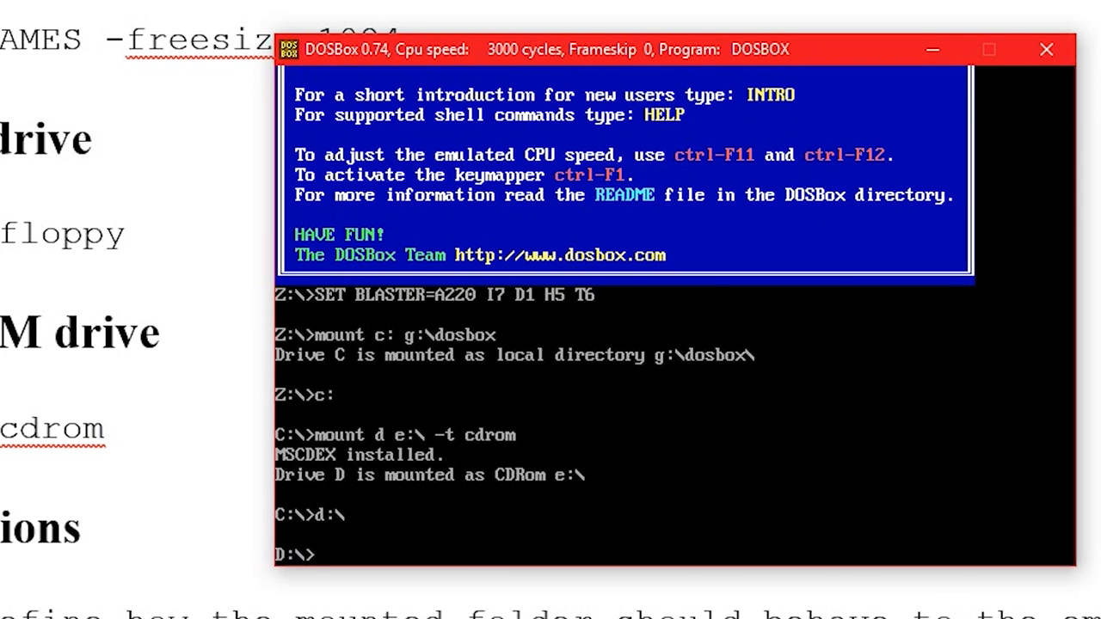
type("dir")
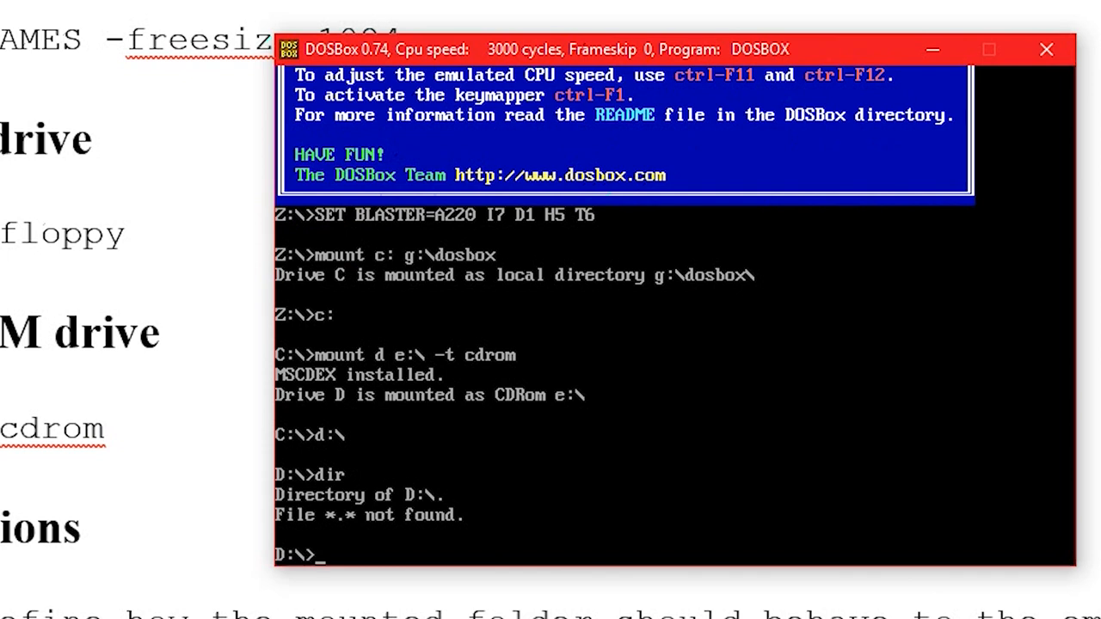
type("c:")
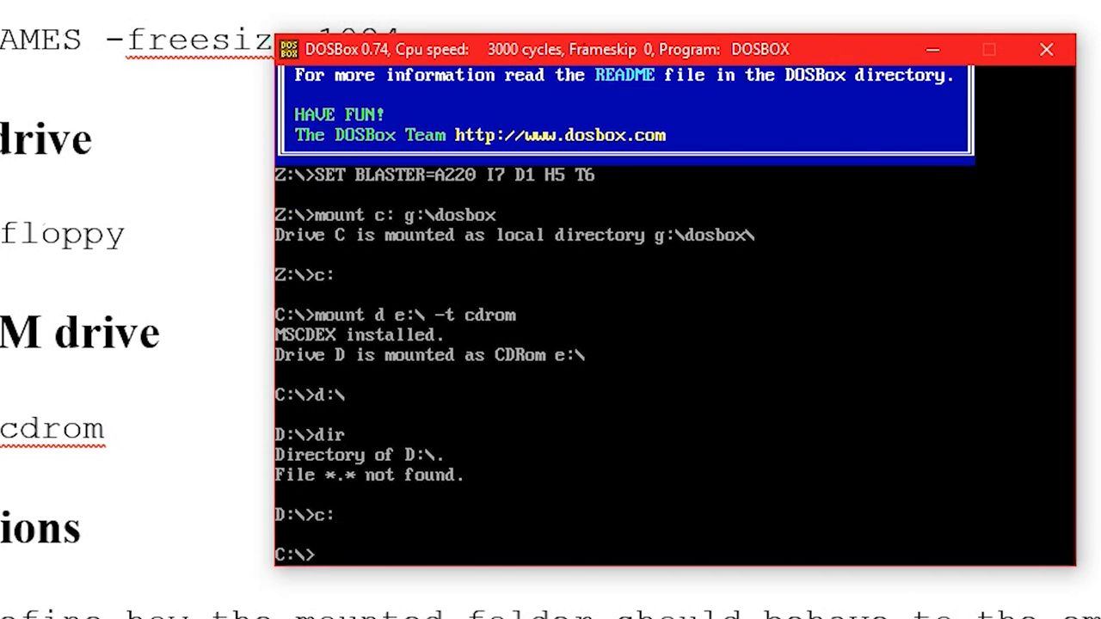
type("dir")
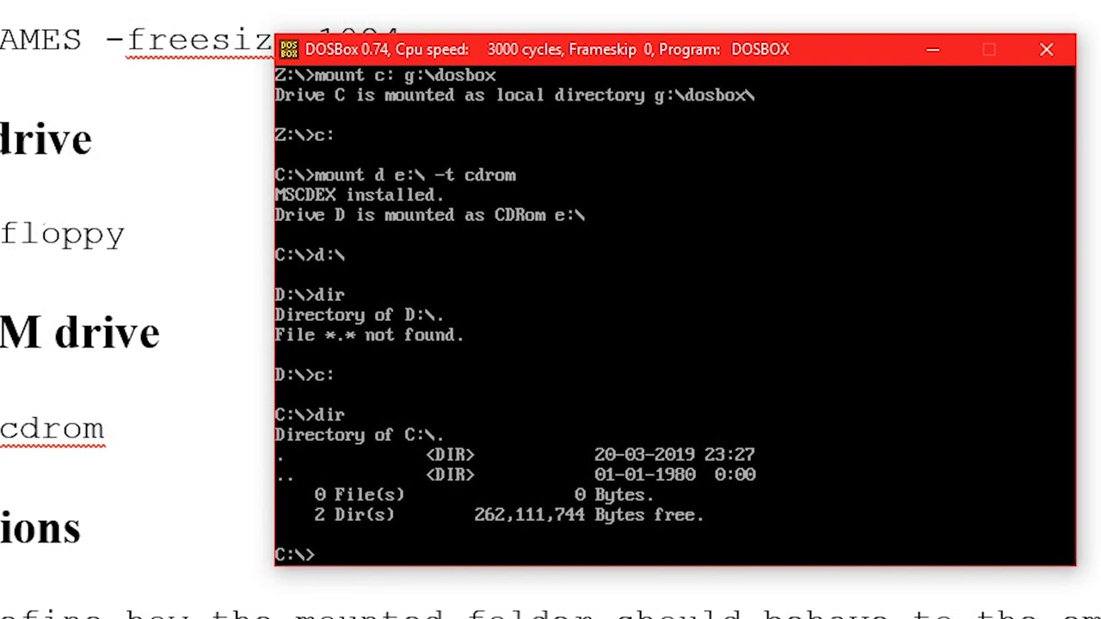
type("d:\\")
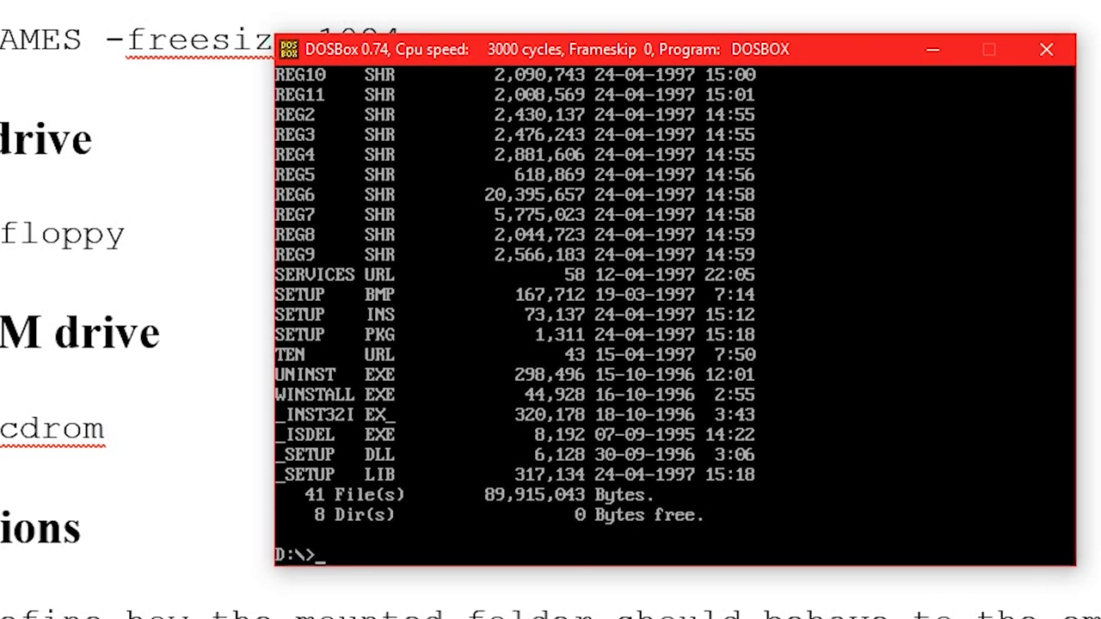
Run install from D: to reach the Blood v1.00 license agreement
type("install")
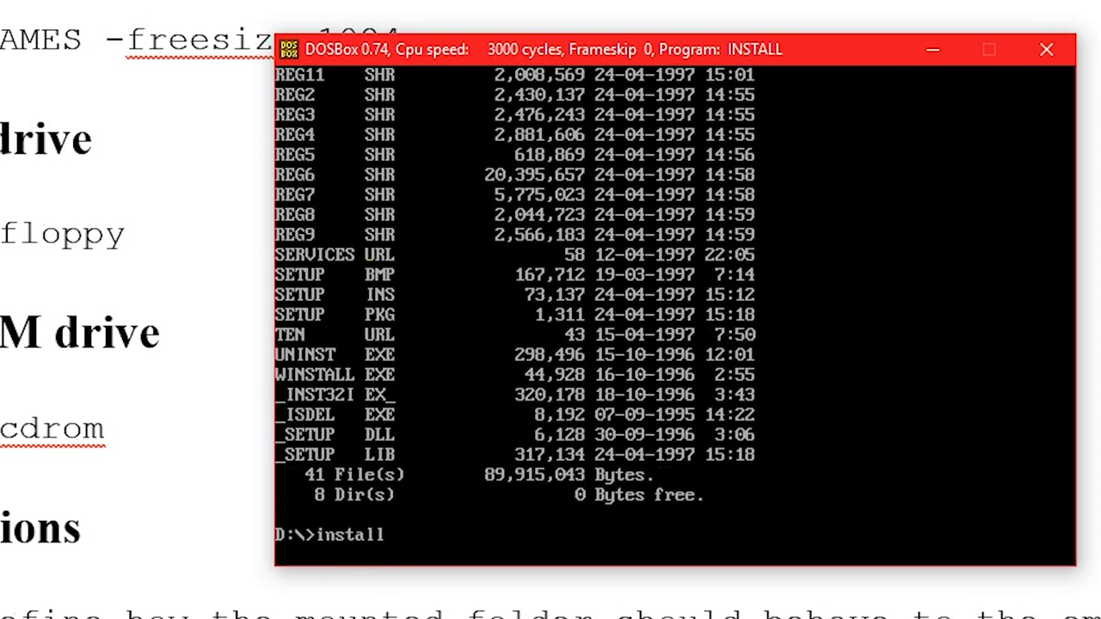
key("Return")
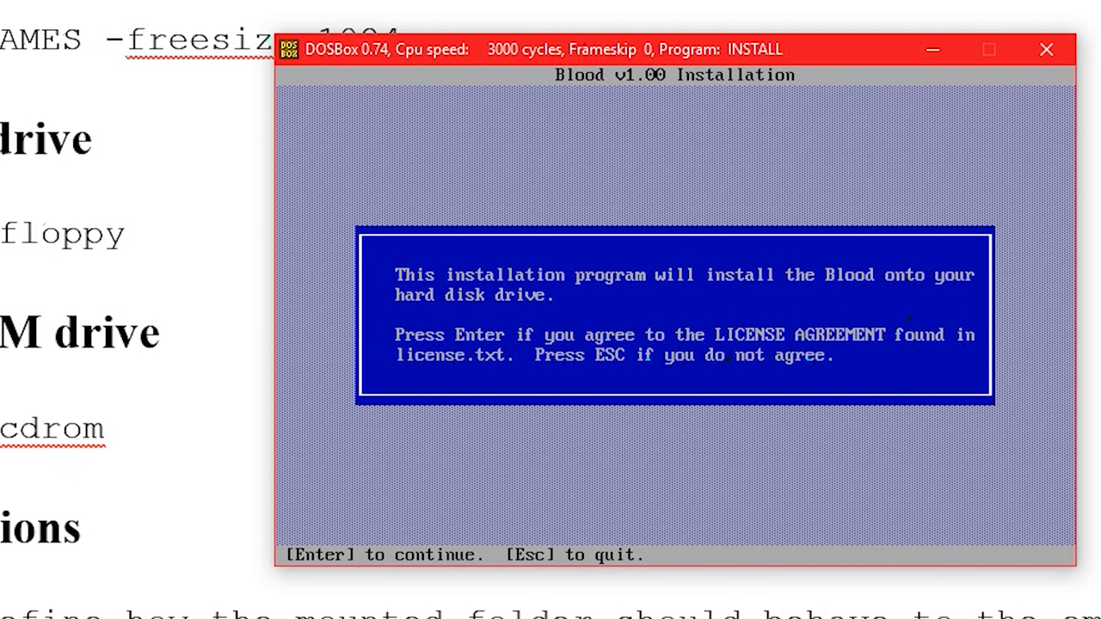
Accept the license and let Blood copy its files into C:\BLOOD
key("enter")
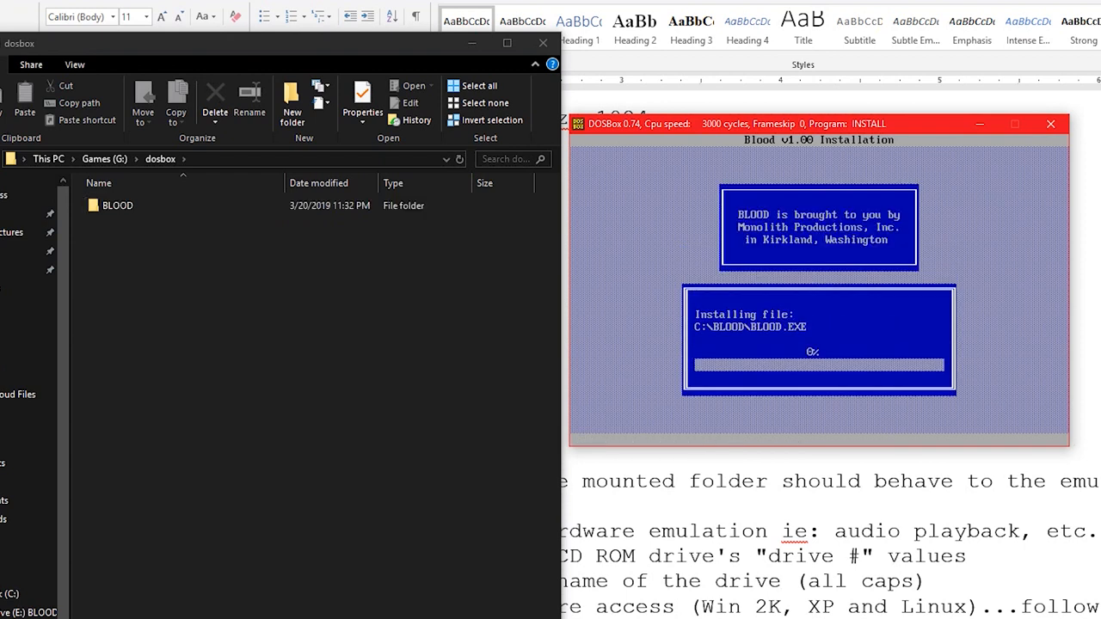
left_click(117, 205)
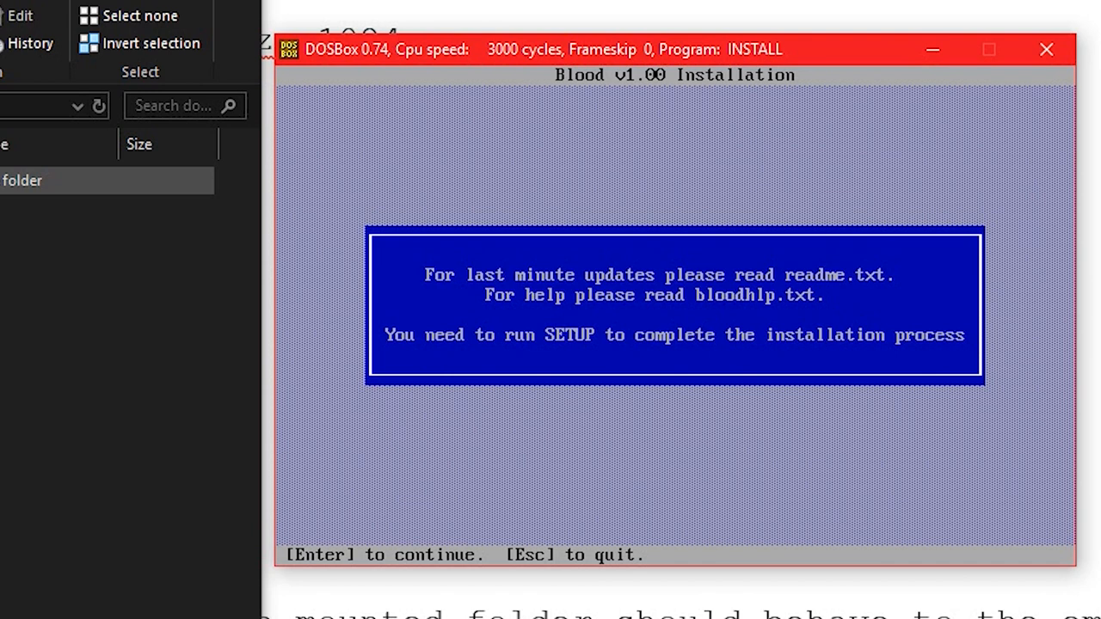
View readme.txt and exit the installer back to the C:\BLOOD> prompt
key("enter")
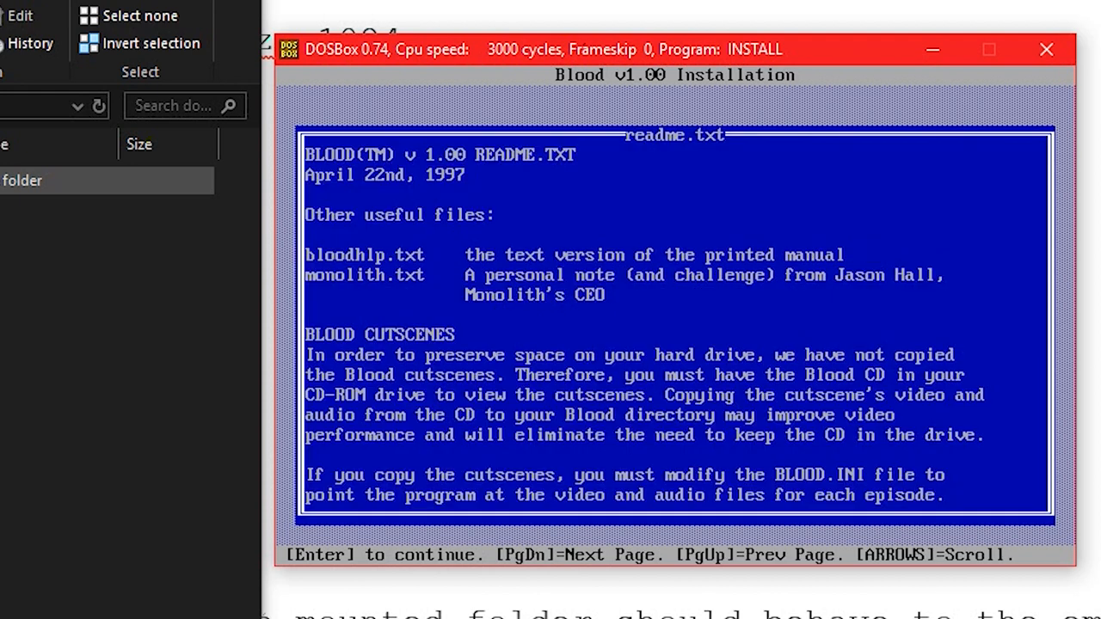
key("enter")
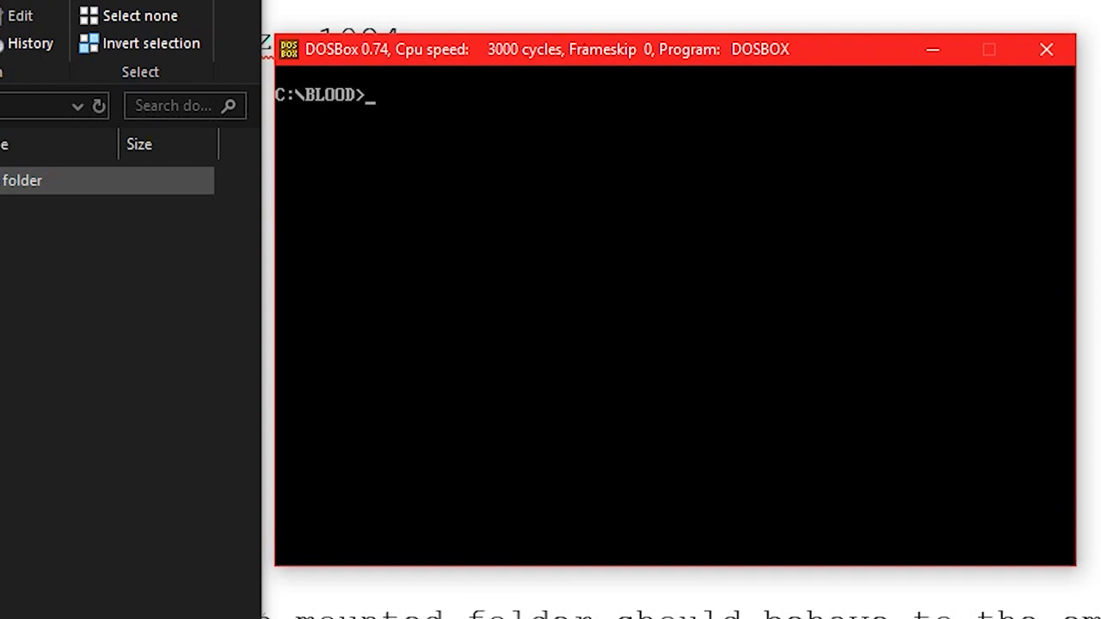
Run setup in C:\BLOOD to reach the Sound Setup card list
type("setup")
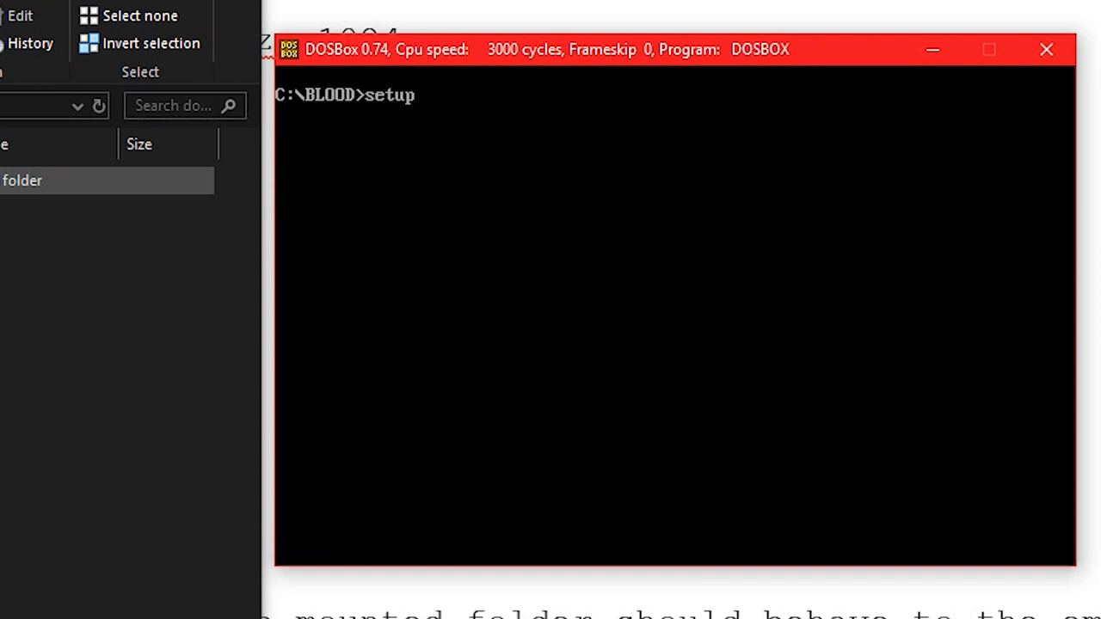
key("enter")
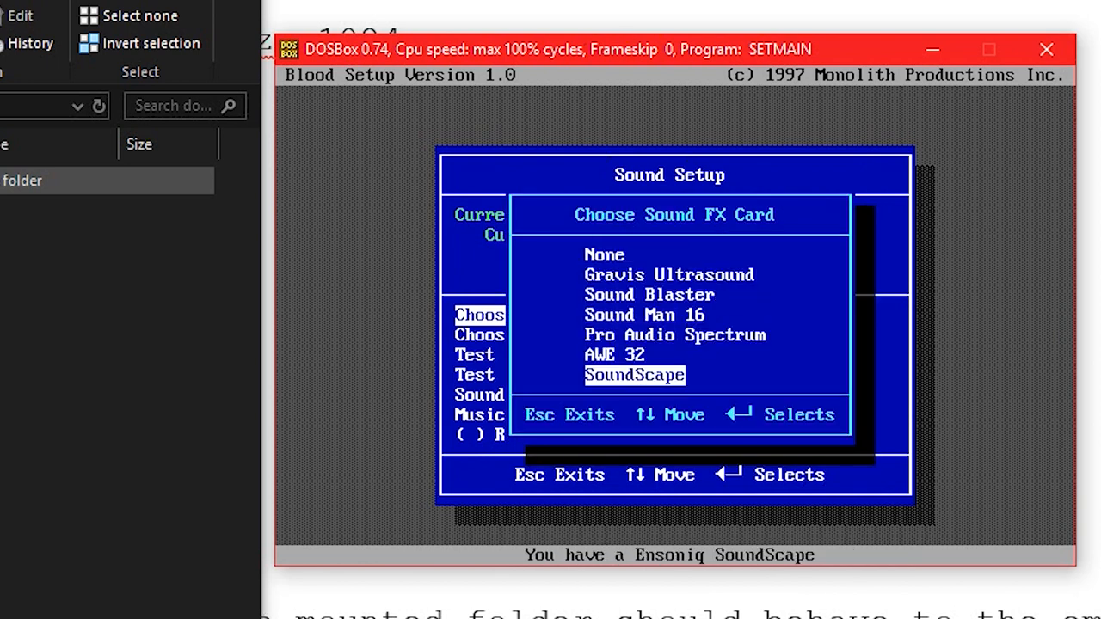
Choose Sound Blaster for Sound FX and Music Card, test both, then exit SETUP into Blood's main menu
left_click(650, 294)
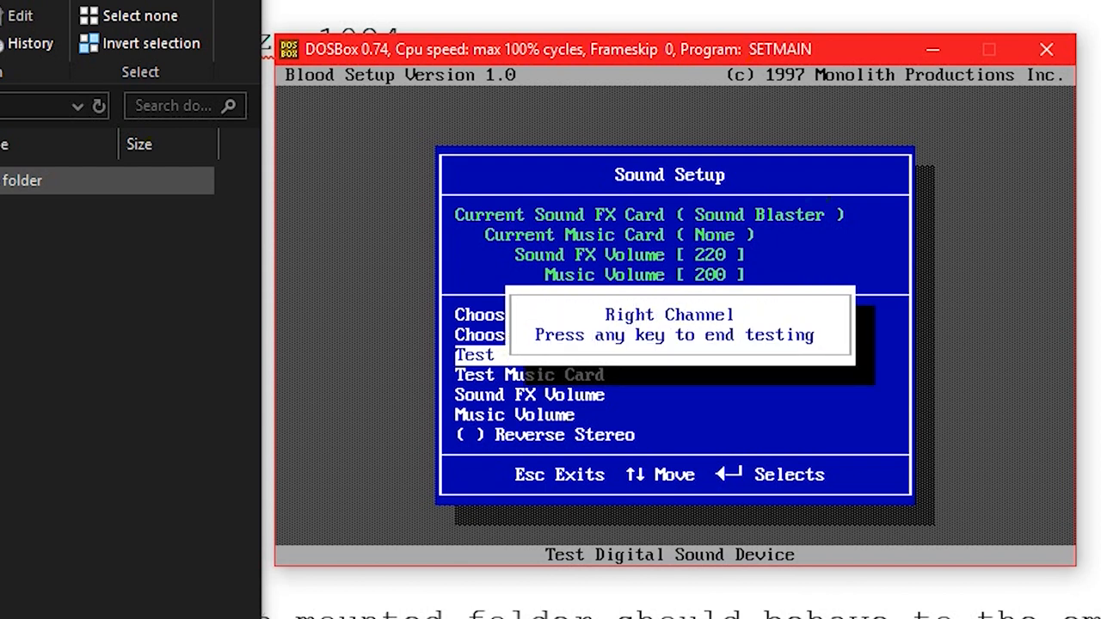
key("enter")
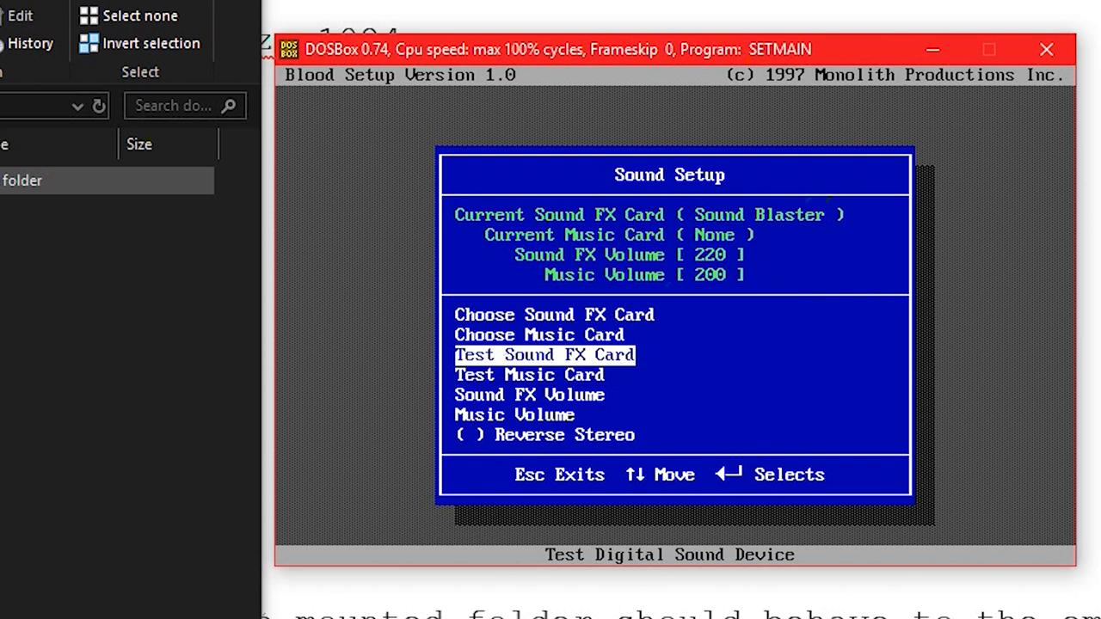
key("Down")
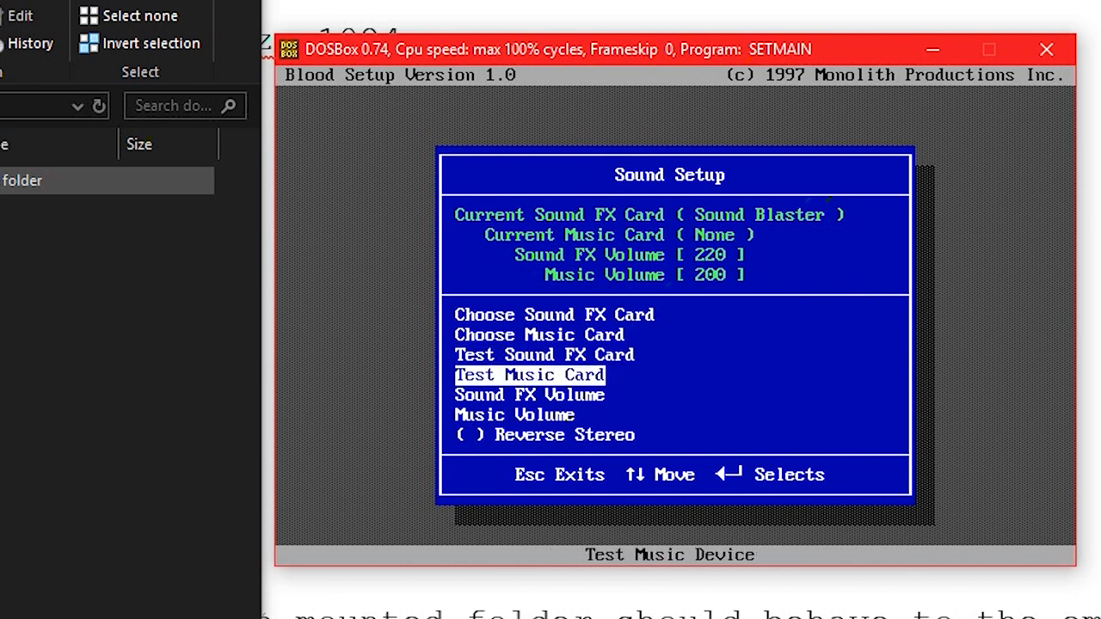
key("up")
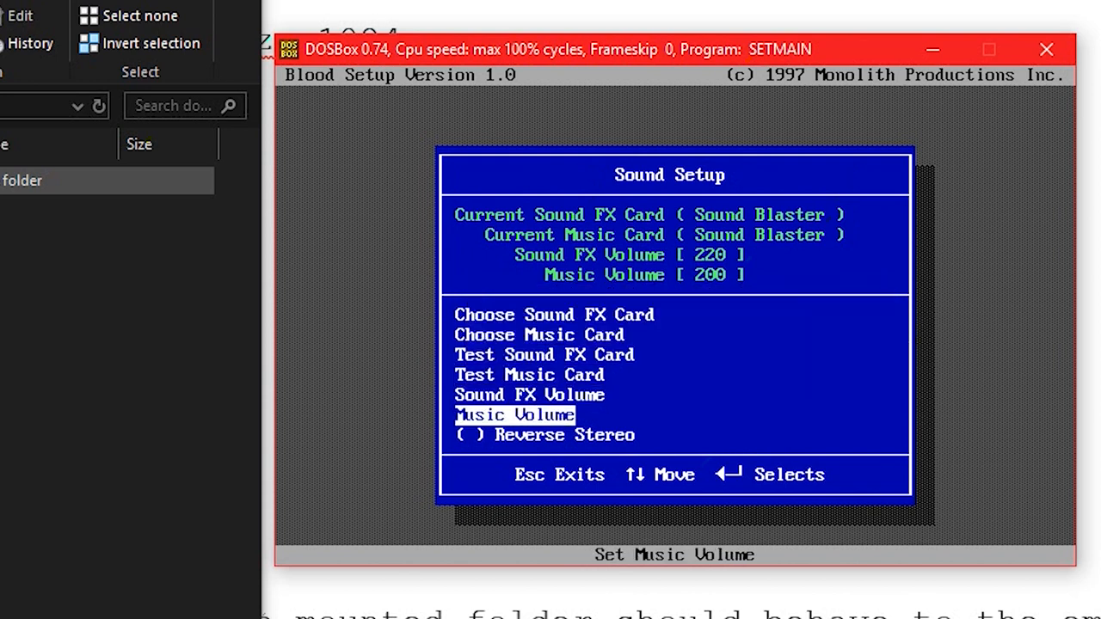
key("Down")
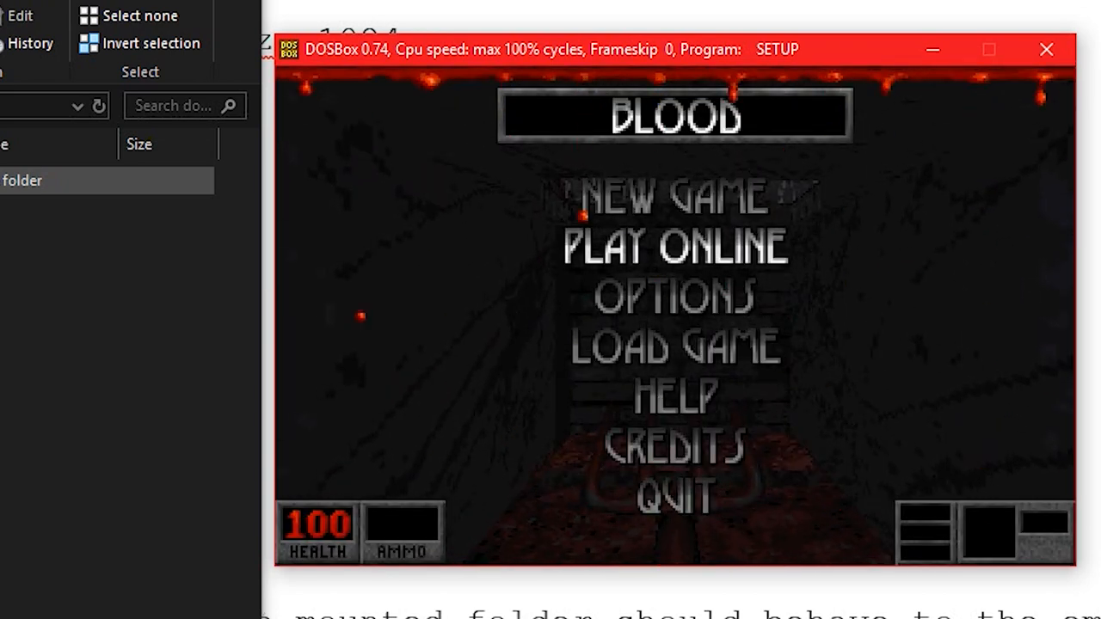
Start a game of Blood, then quit with Y back to the C:\BLOOD> prompt
left_click(675, 197)
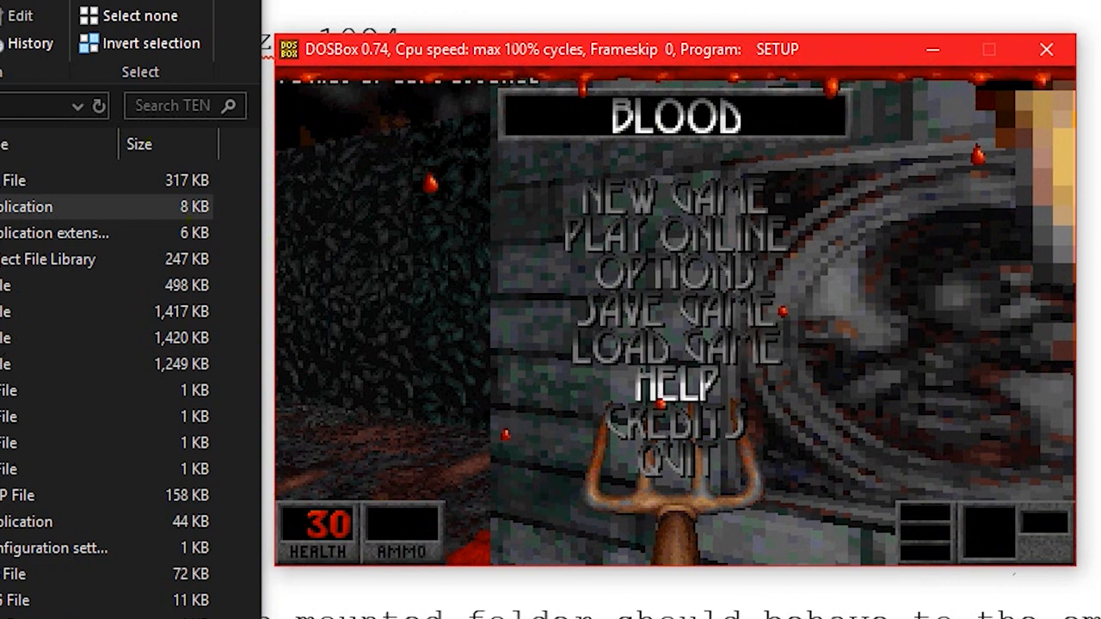
left_click(676, 464)
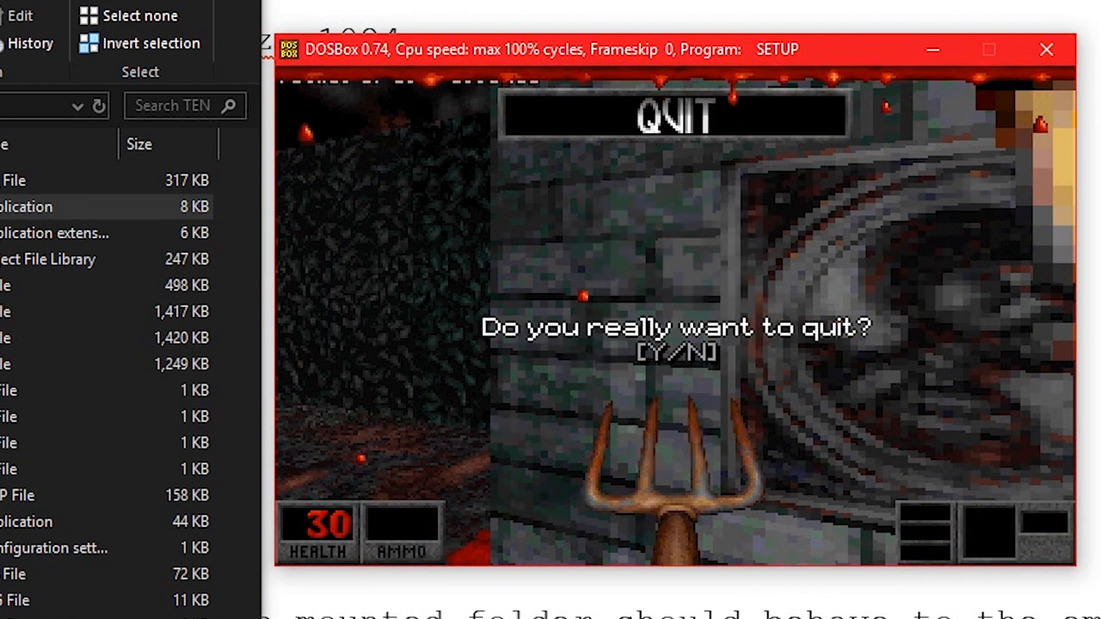
key("y")
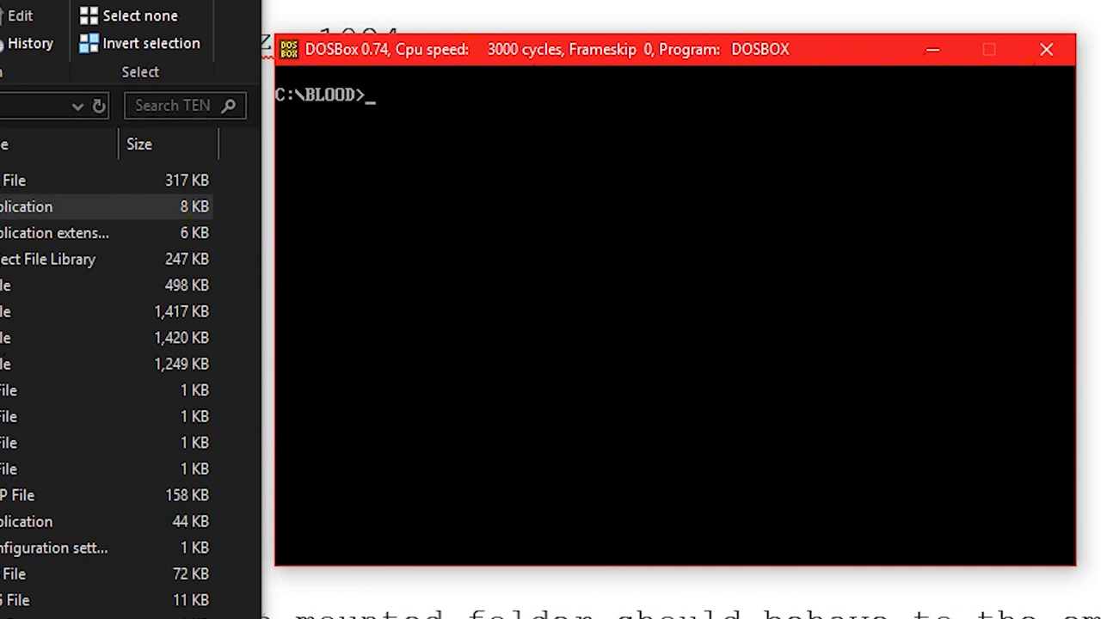
Change to C:\BLOOD at the DOS prompt and run blood to relaunch the game
type("c:")
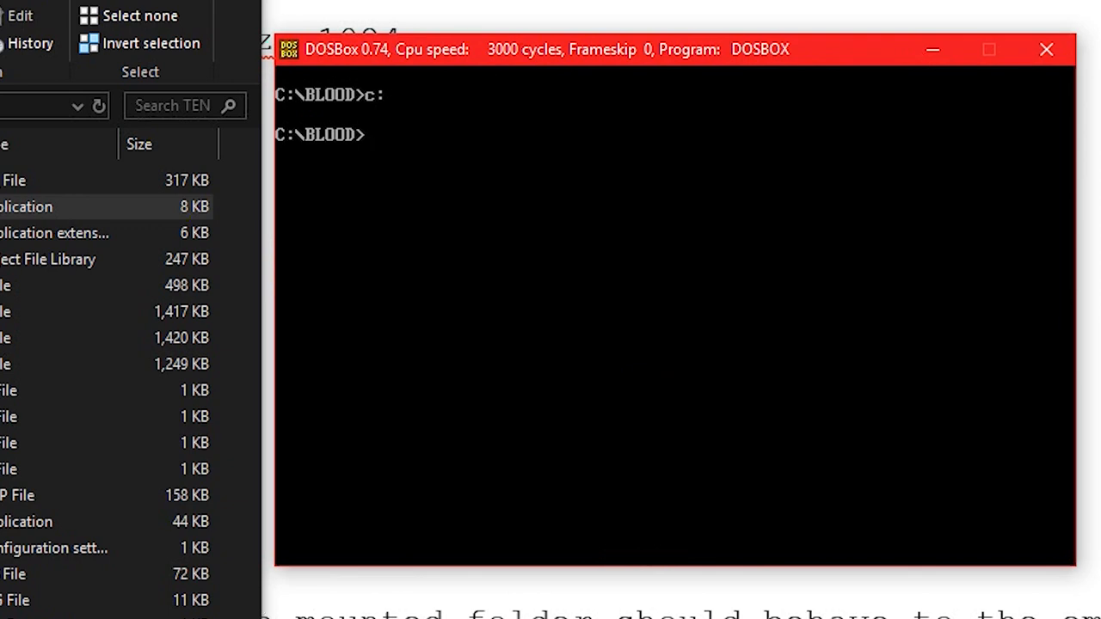
type("cd c")
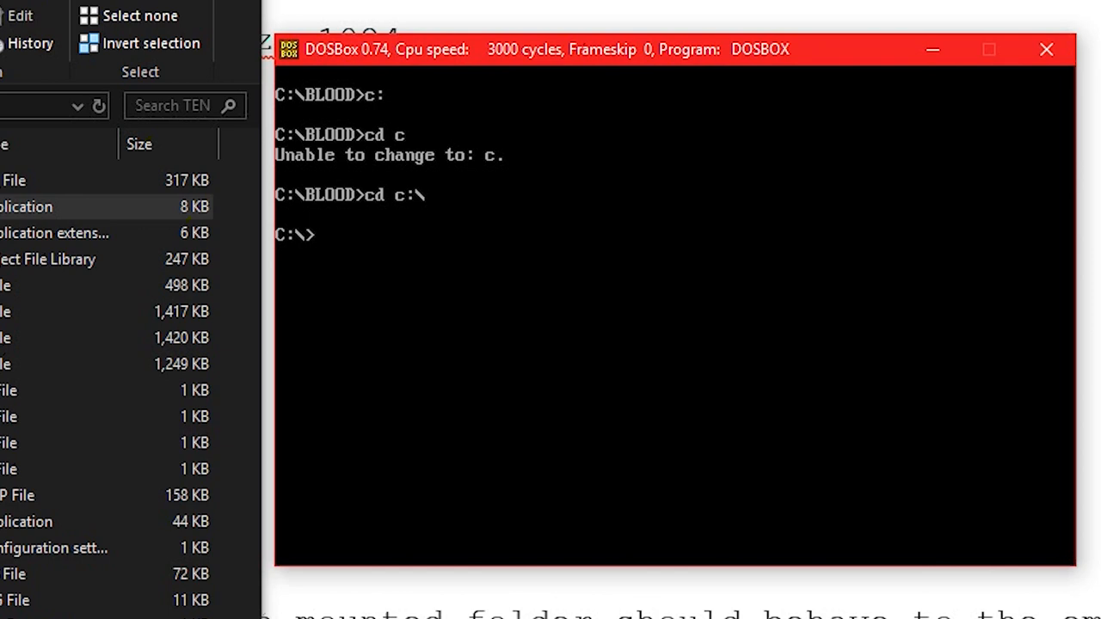
type("blood")
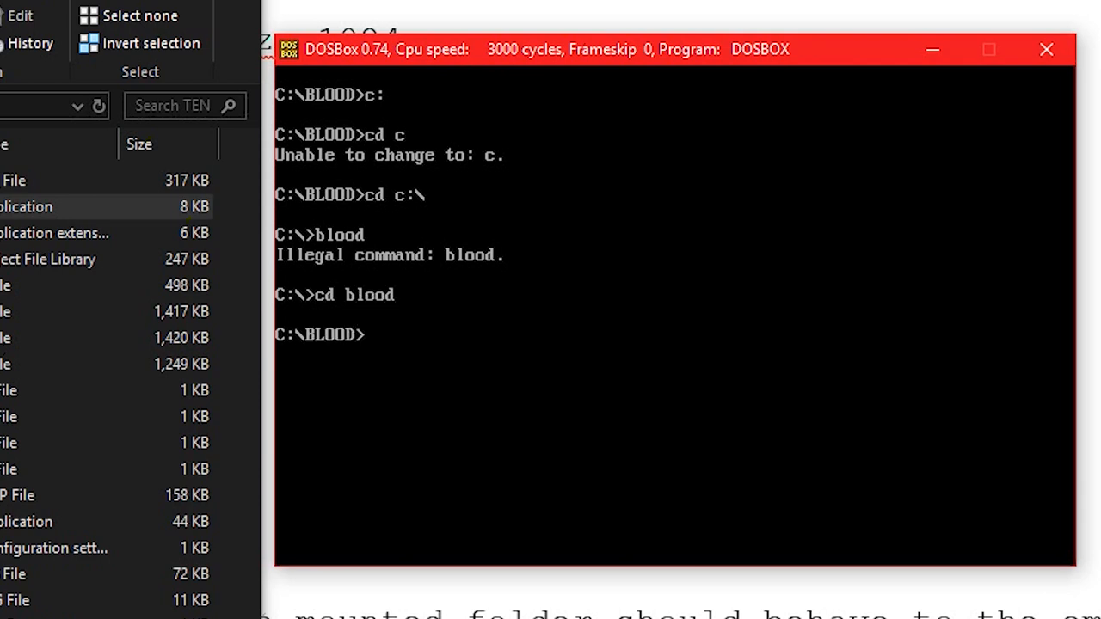
type("bl")
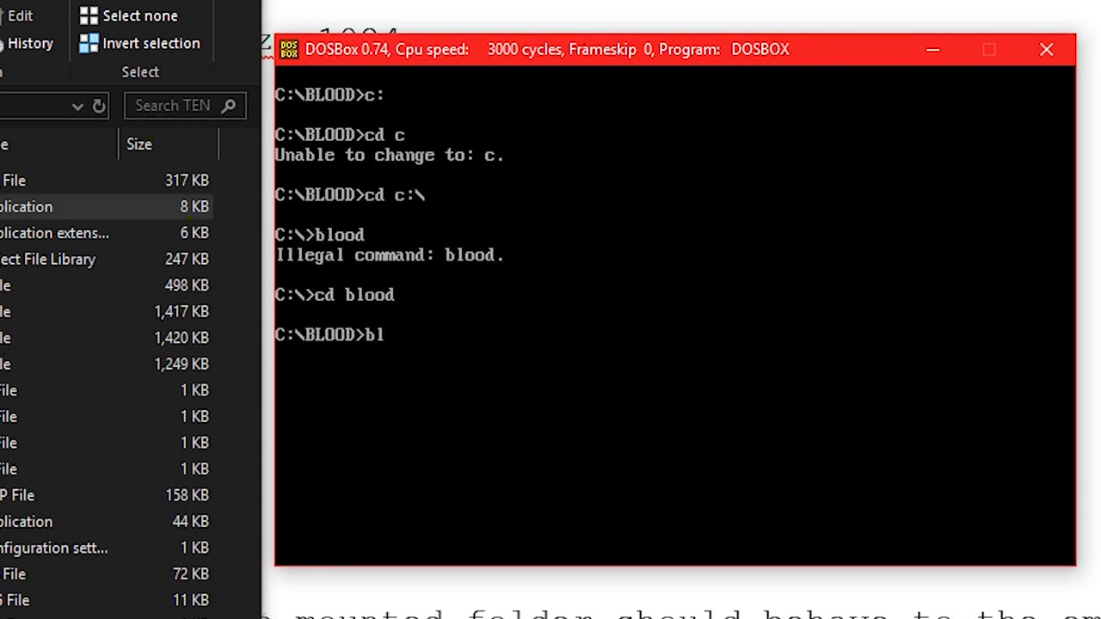
type("ood")
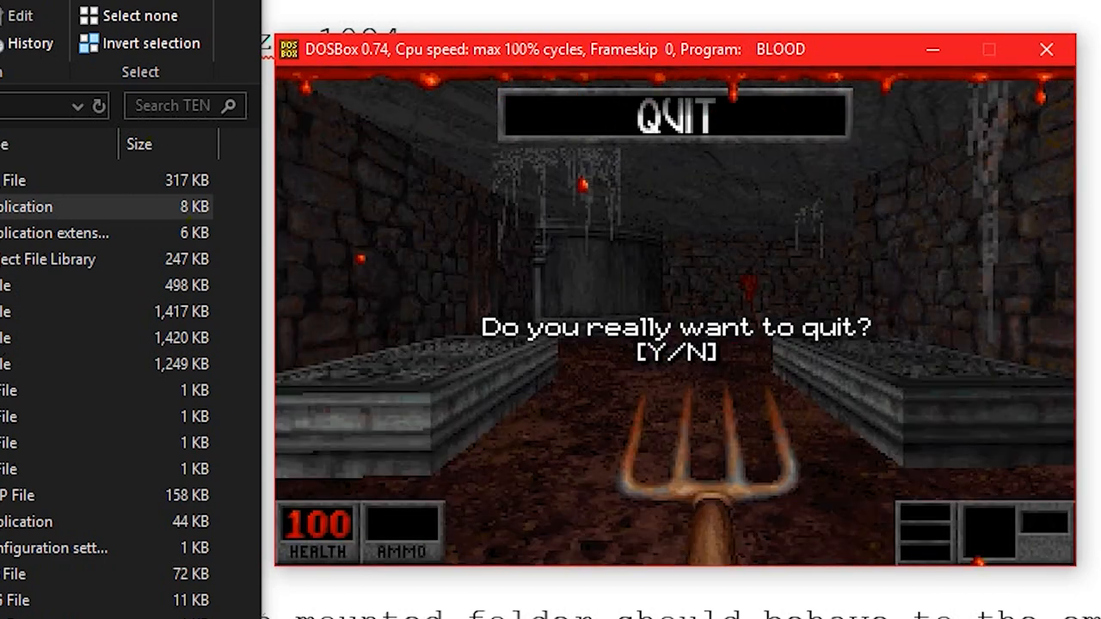
Confirm the quit prompt with Y to return to C:\BLOOD>
key("y")
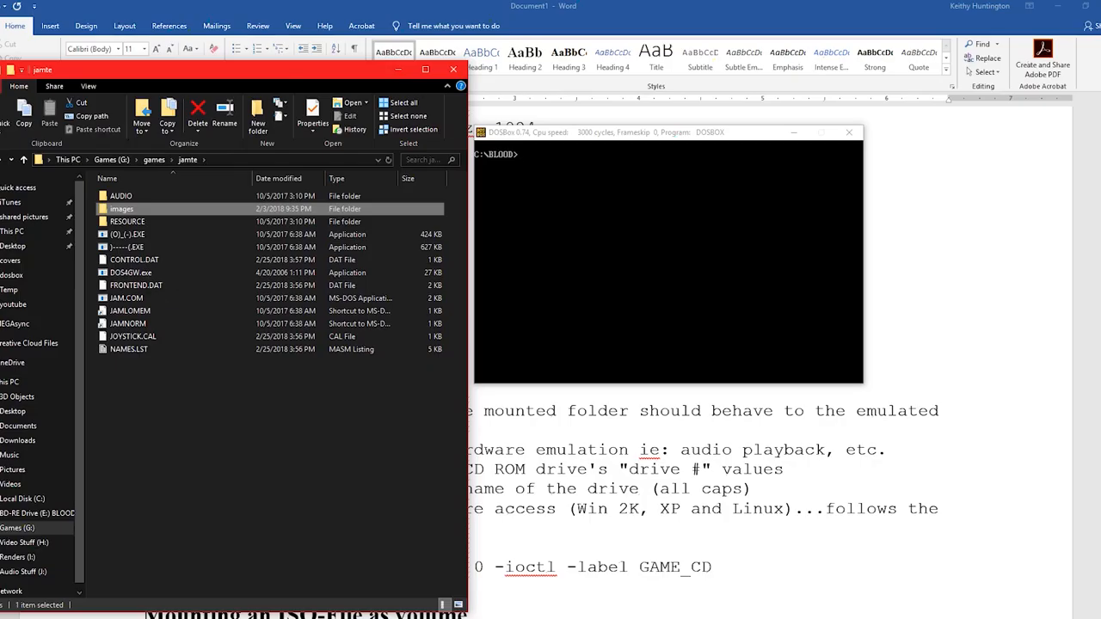
Browse the jamte images folder and select JamTE.cue among the ISO and Ogg tracks
double_click(121, 208)
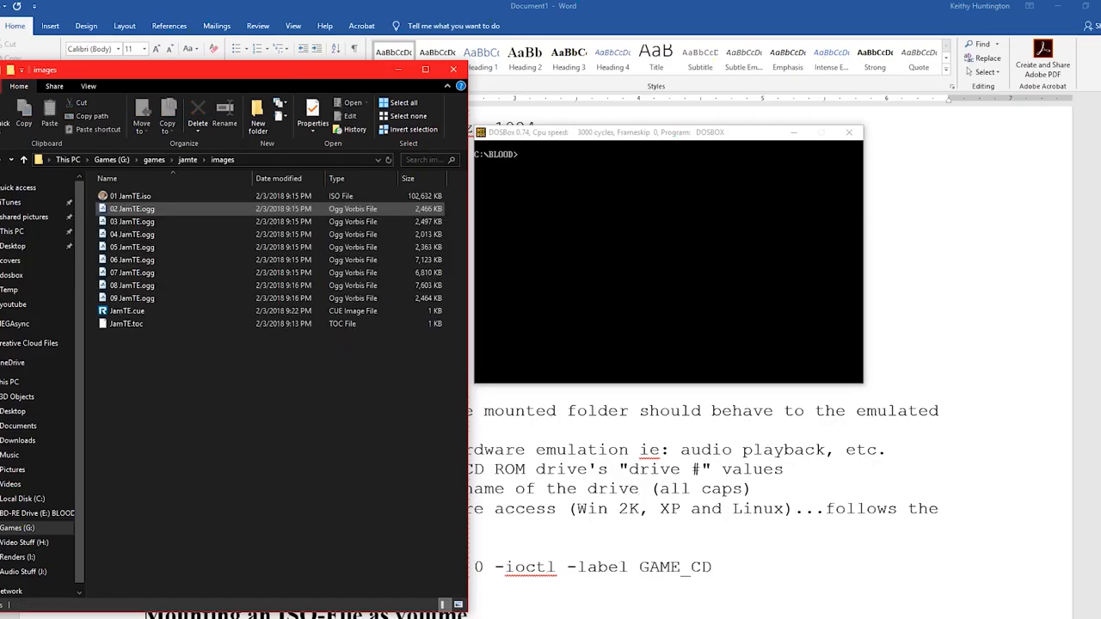
left_click(133, 247)
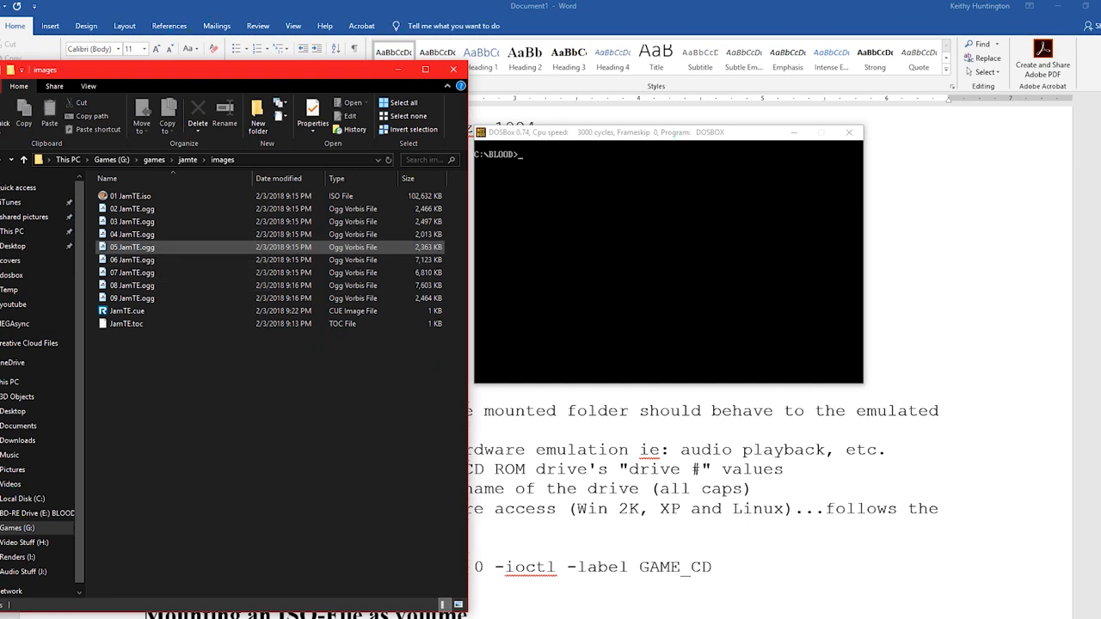
mouse_move(133, 247)
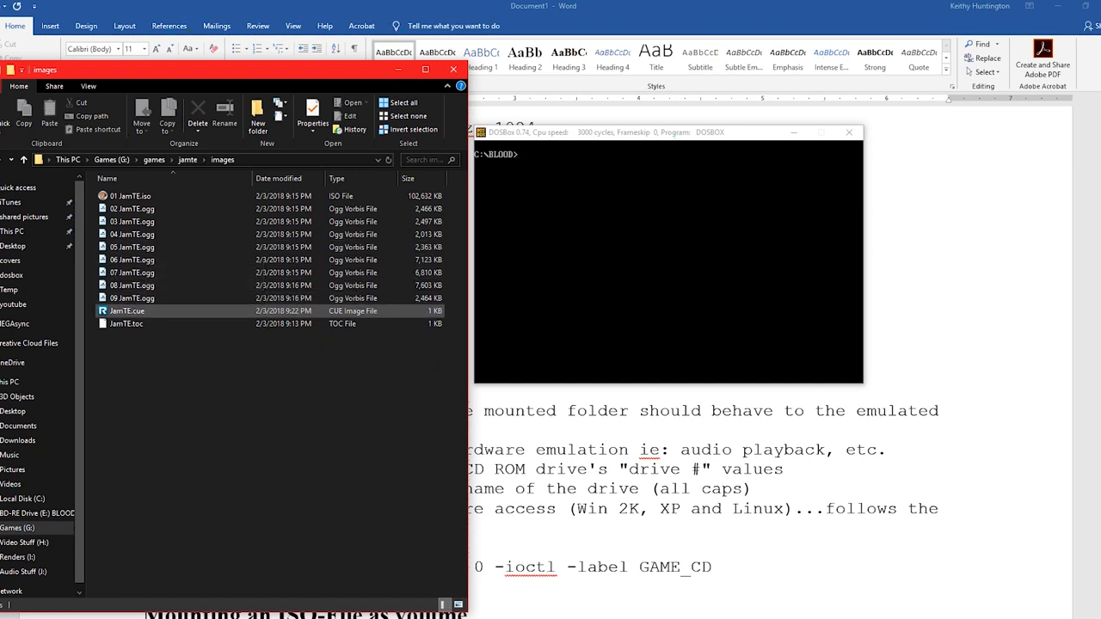
left_click(134, 196)
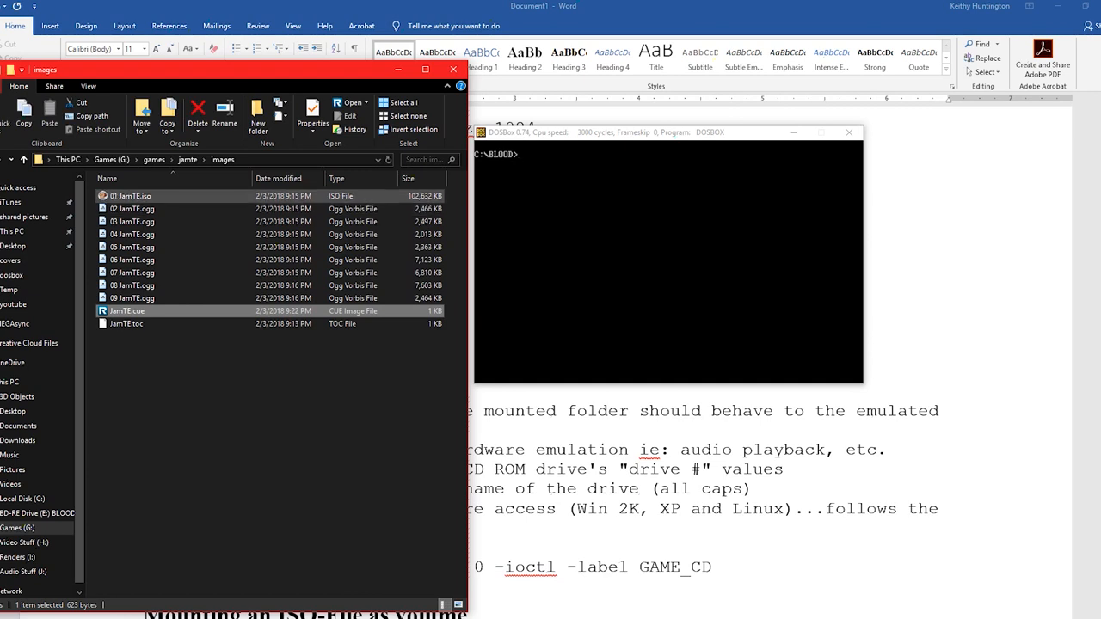
mouse_move(131, 196)
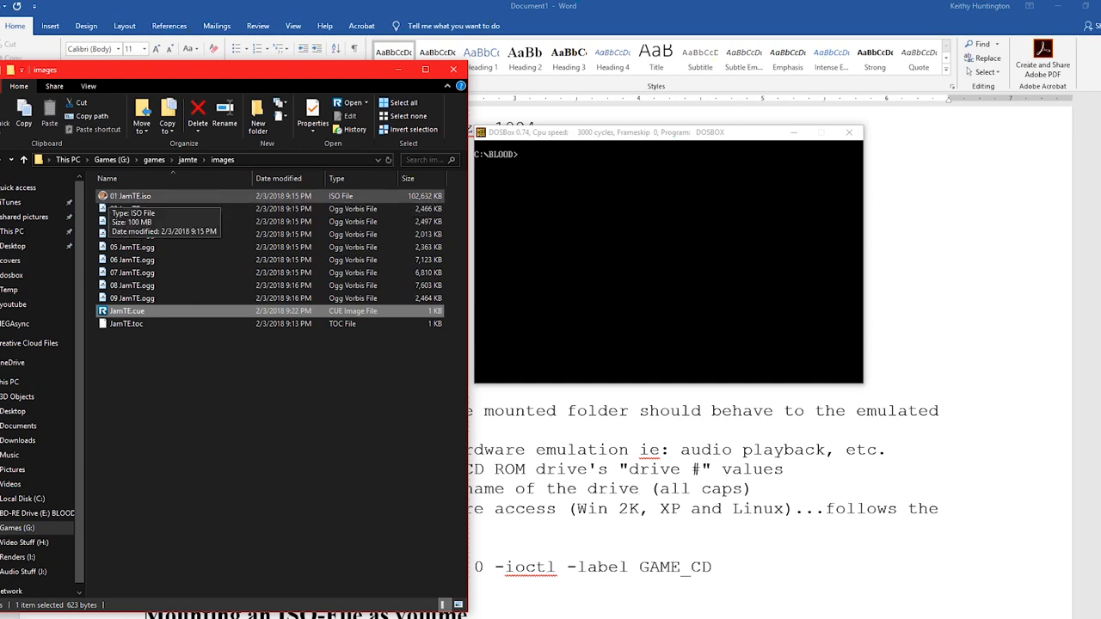